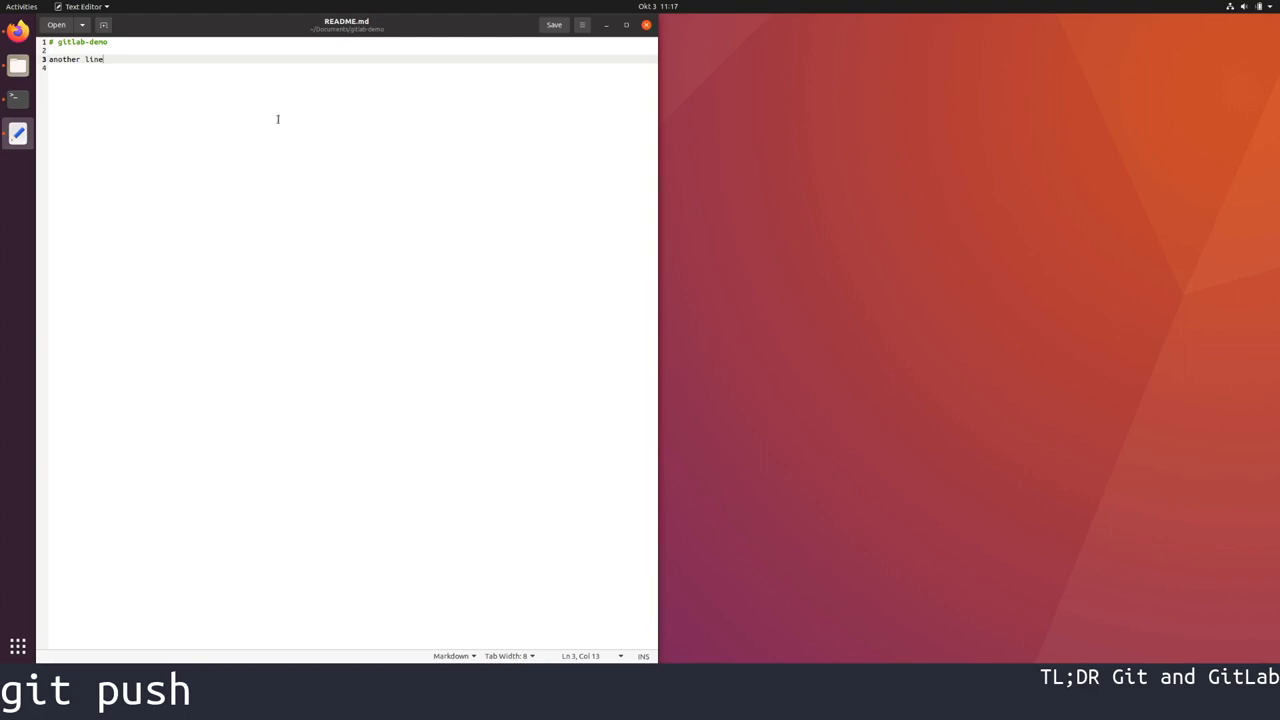
# Select all of README.md's contents in the Text Editor
pyautogui.press('ctrl+a')
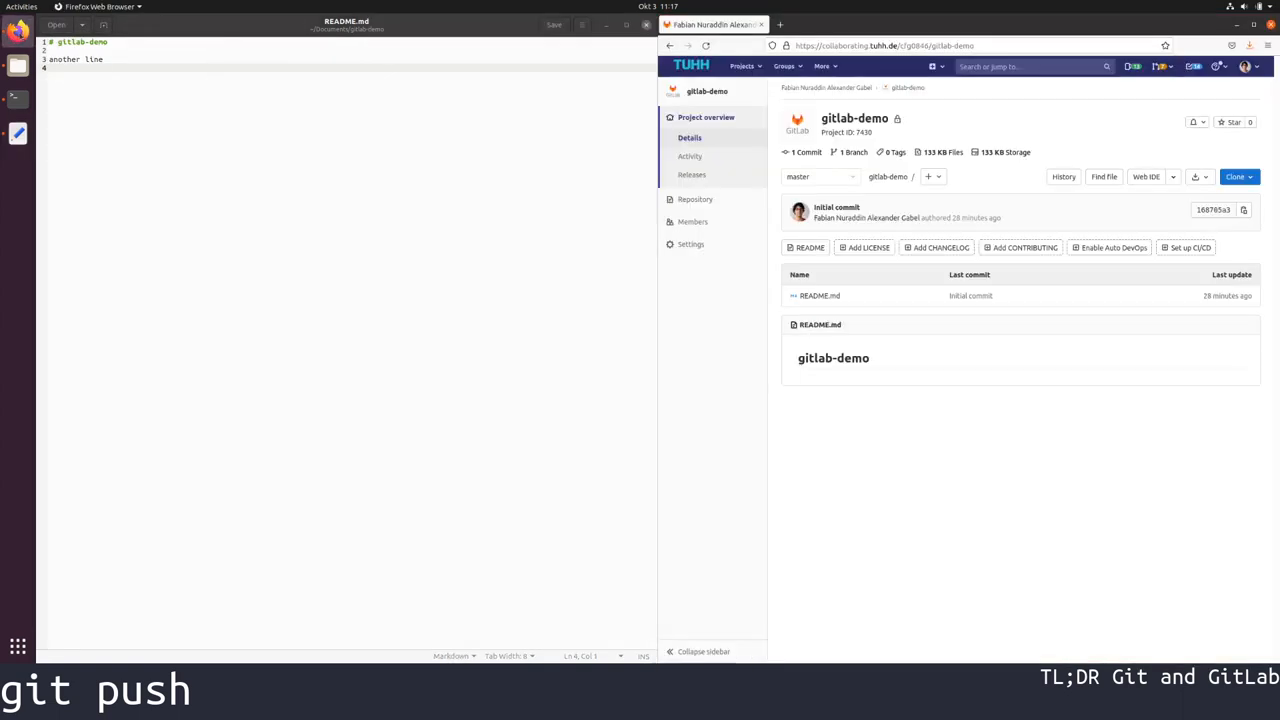
# Select the gitlab-demo heading in GitLab's rendered README preview
pyautogui.doubleClick(832, 358)
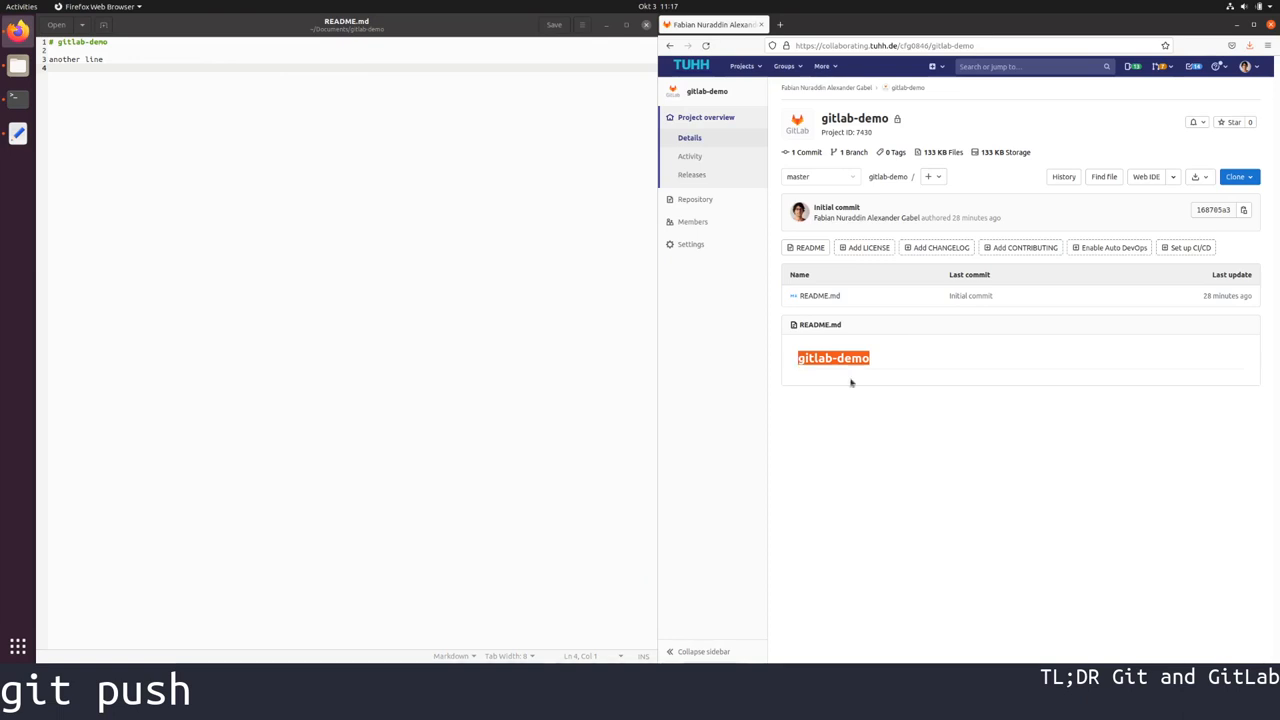
pyautogui.moveTo(960, 474)
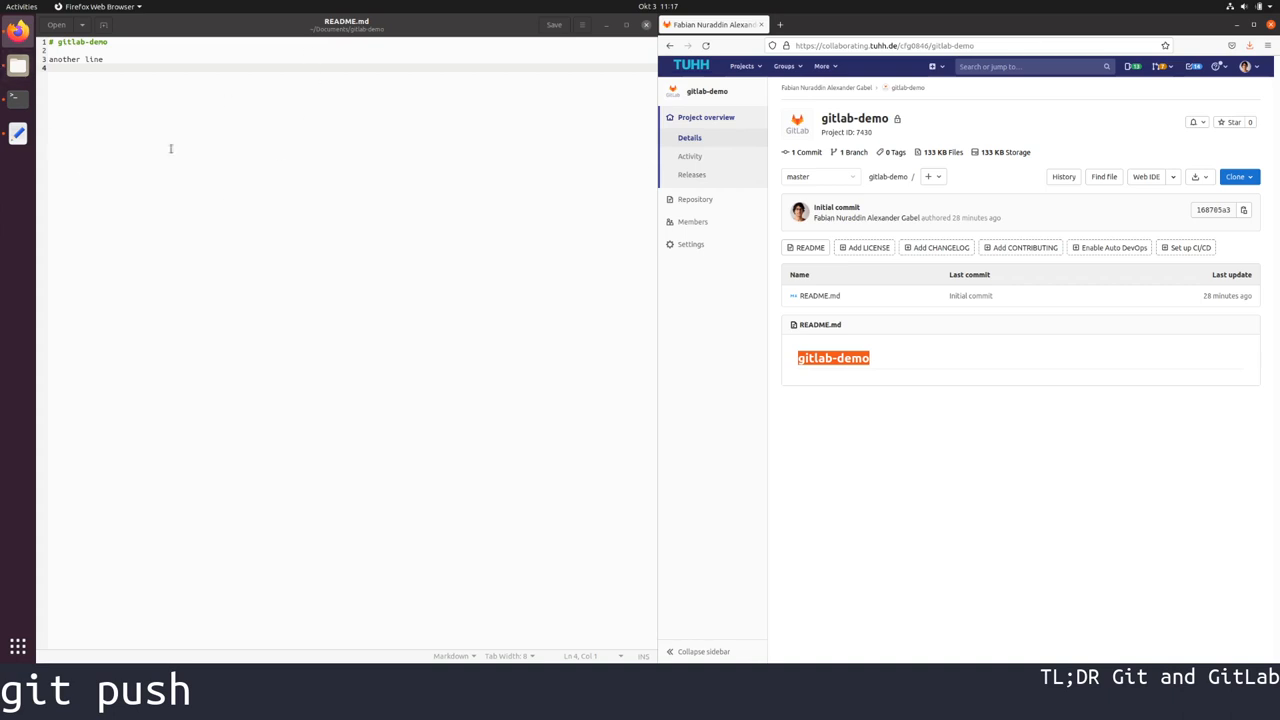
pyautogui.moveTo(876, 132)
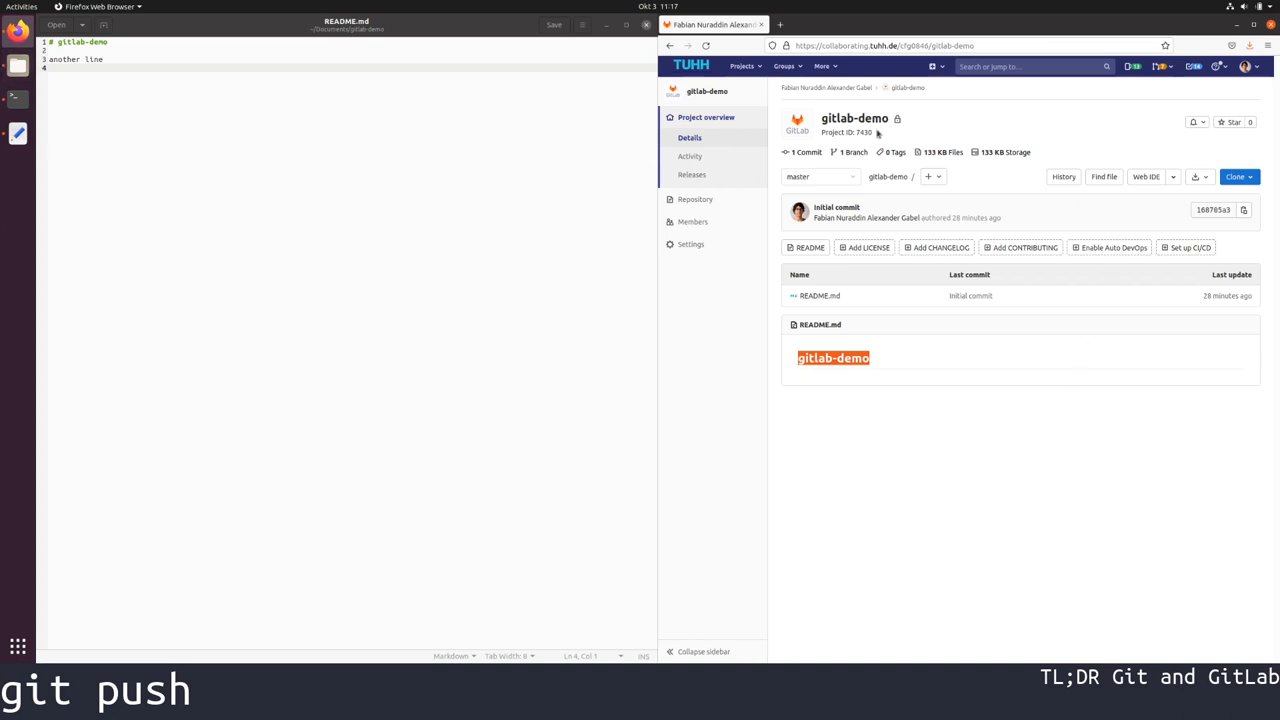
pyautogui.moveTo(280, 18)
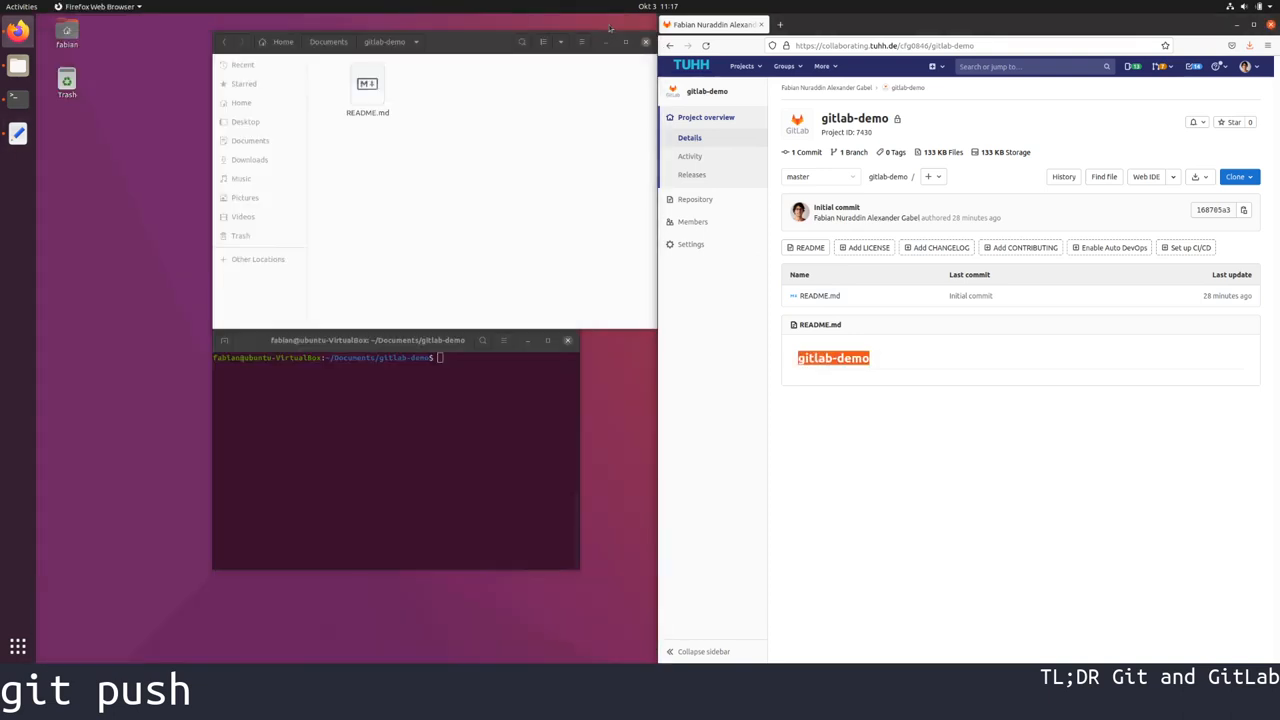
# Run git status to see master one commit ahead of origin/master
pyautogui.click(396, 450)
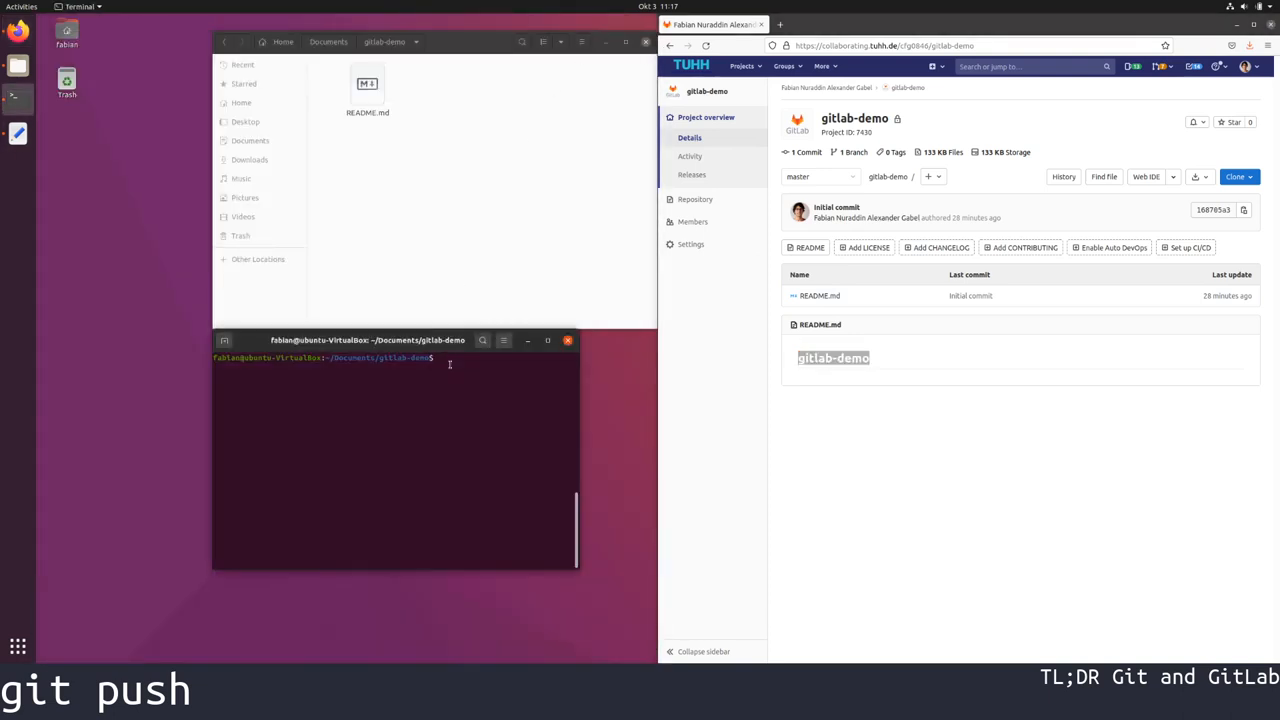
pyautogui.write('git status')
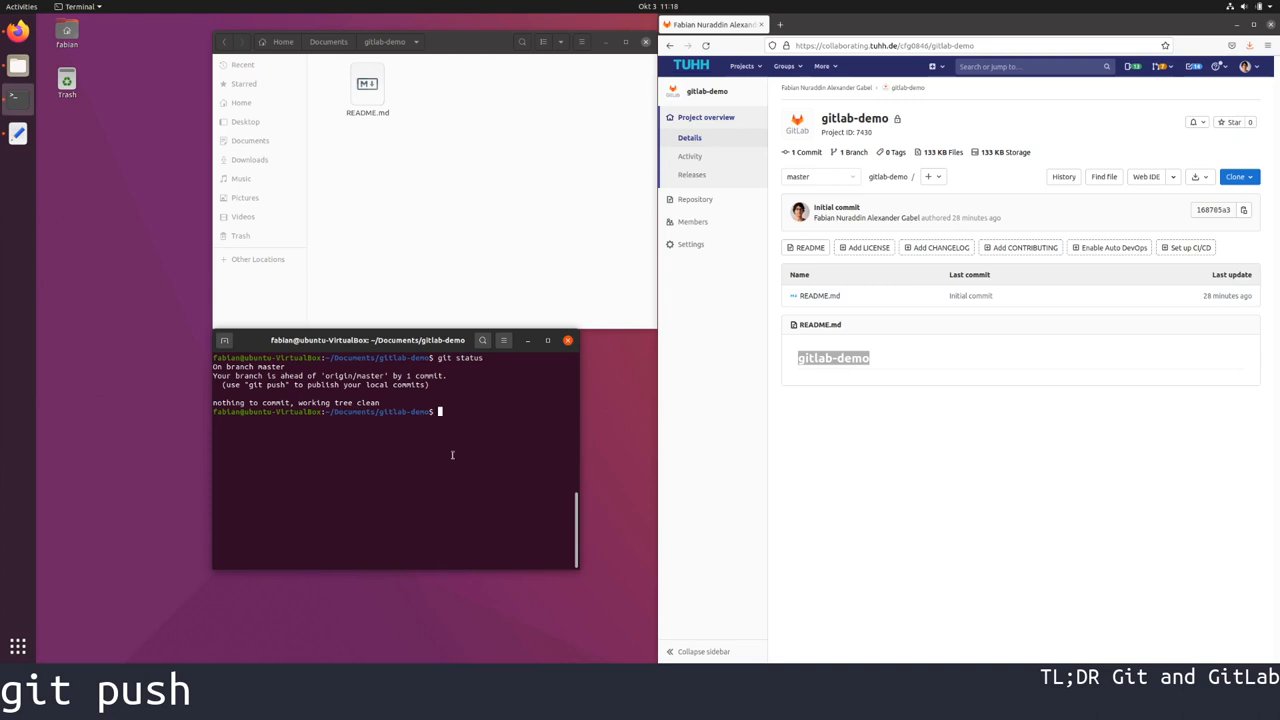
# Run git push to send the local commit to origin/master
pyautogui.write('git')
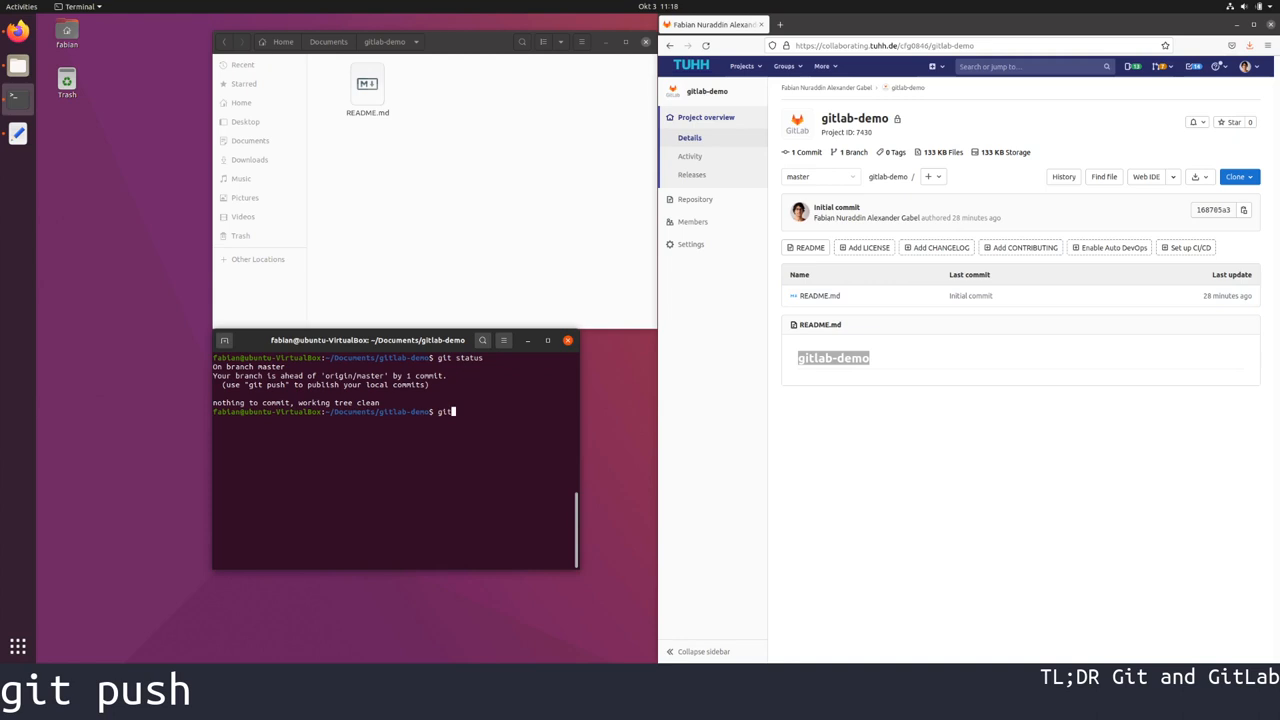
pyautogui.write('push')
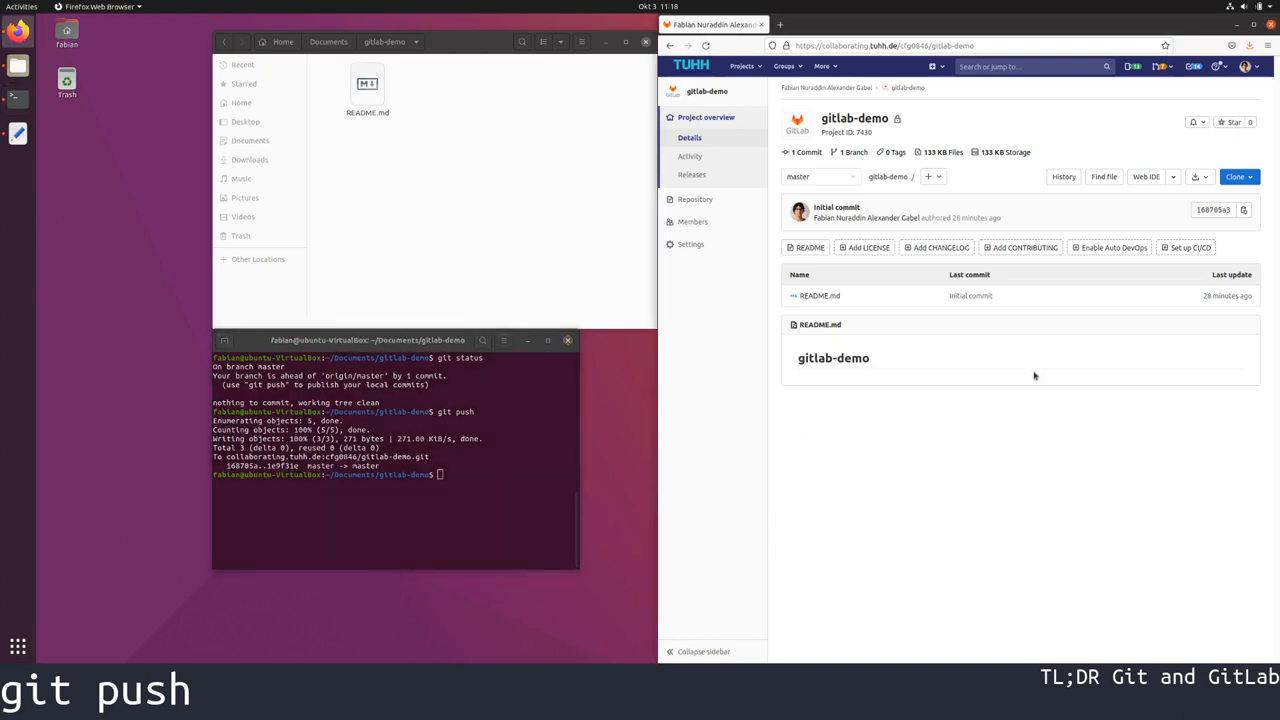
pyautogui.moveTo(1036, 382)
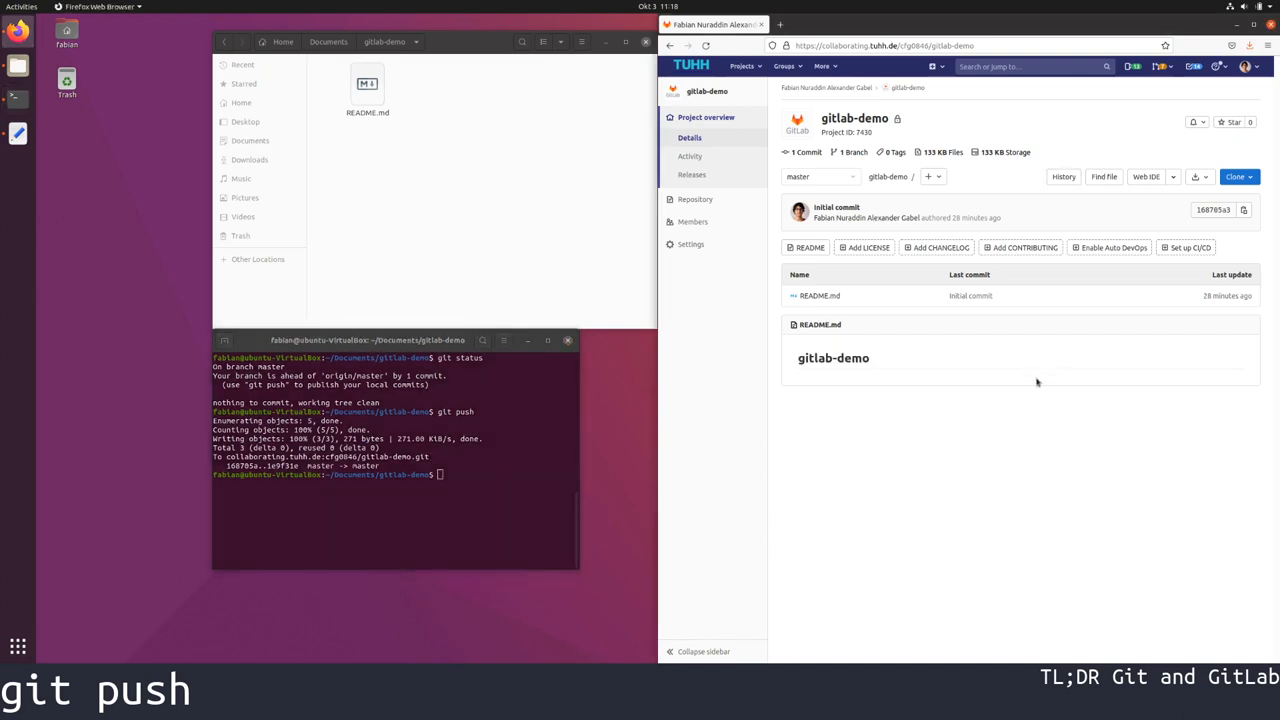